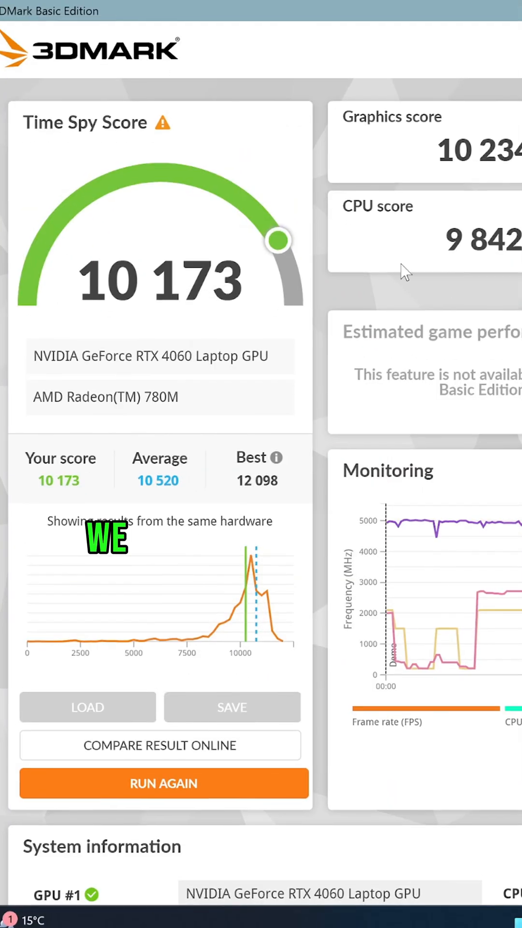
mouse_move(236, 184)
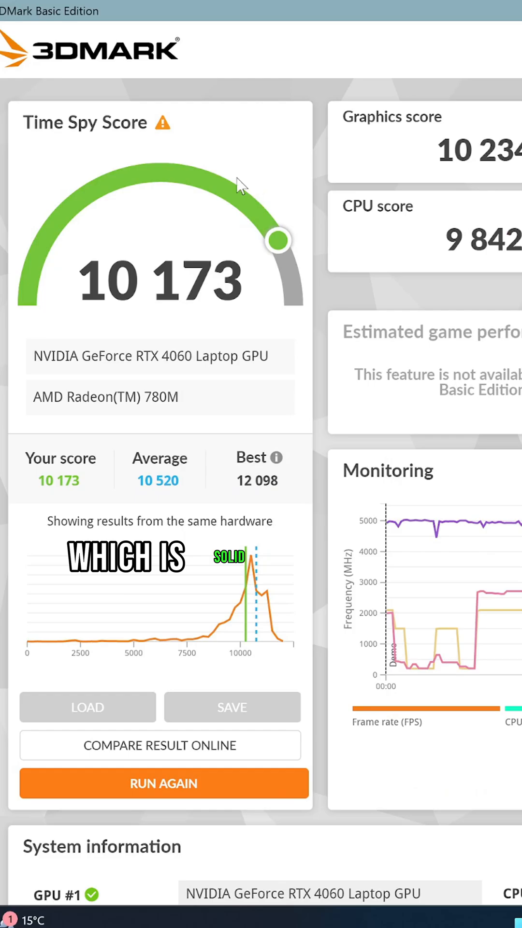